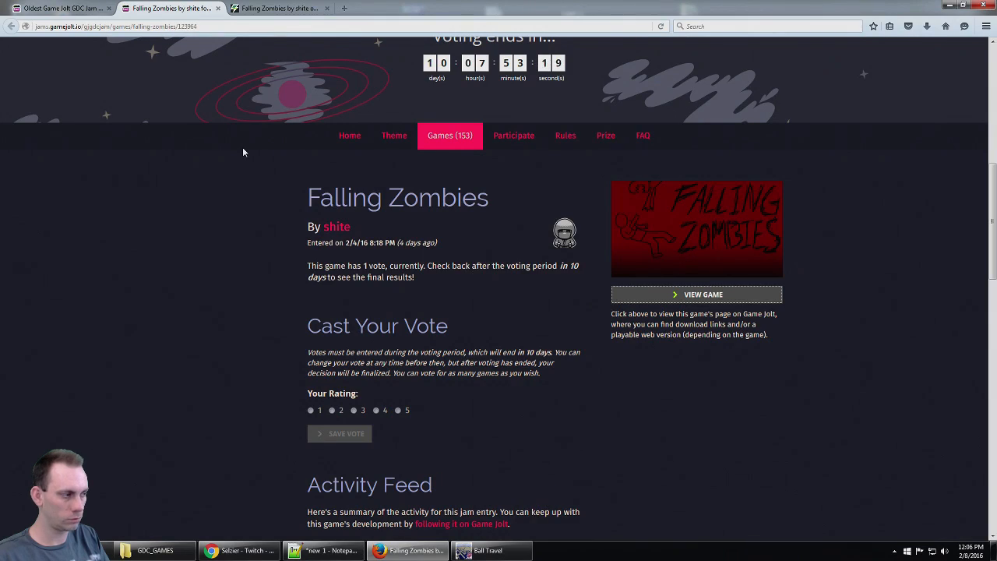
Scroll through the Falling Zombies jam entry, then go to the game's own page.
{"action": "scroll", "scroll_direction": "down", "scroll_amount": 3}
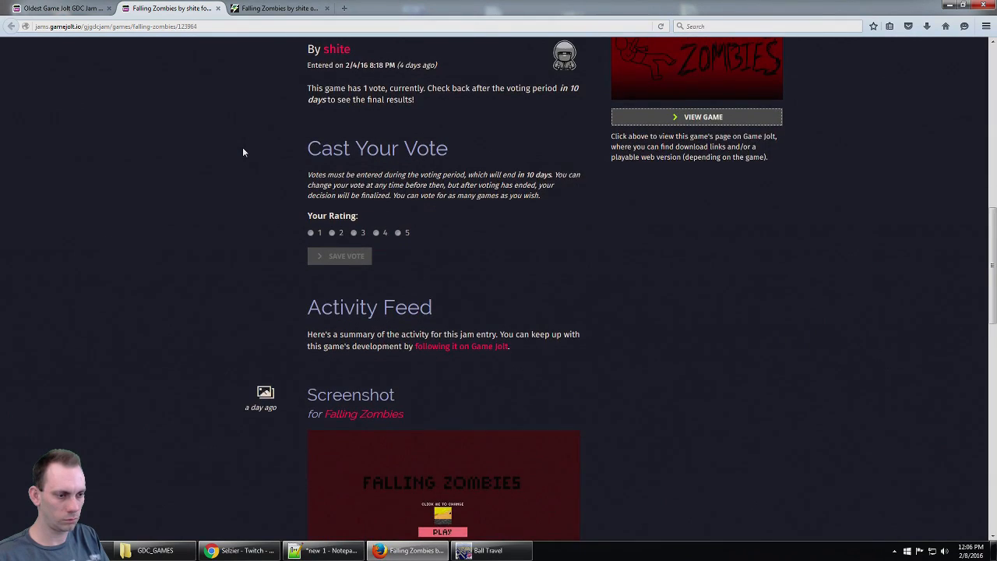
{"action": "scroll", "scroll_direction": "down", "scroll_amount": 3}
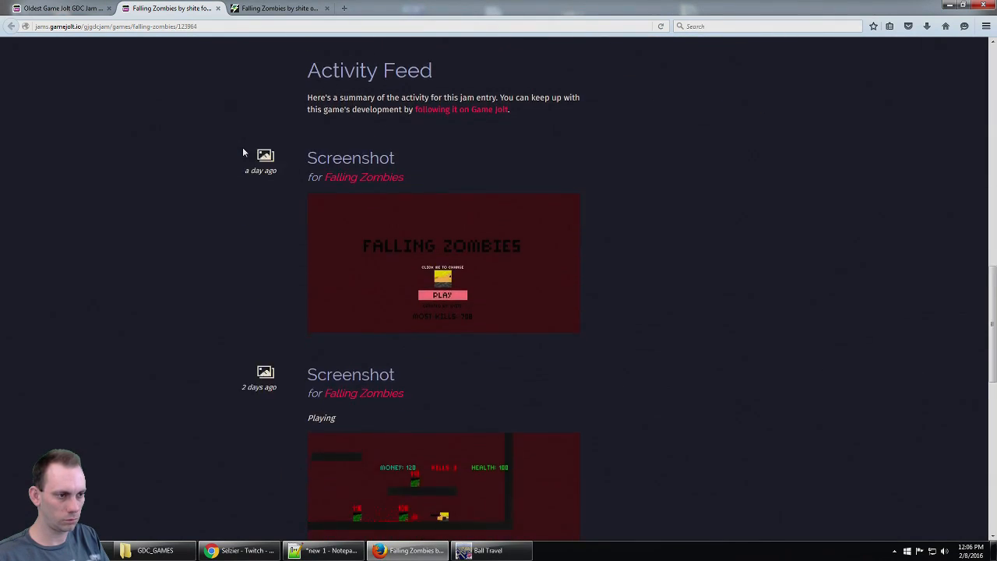
{"action": "scroll", "scroll_direction": "up", "scroll_amount": 3}
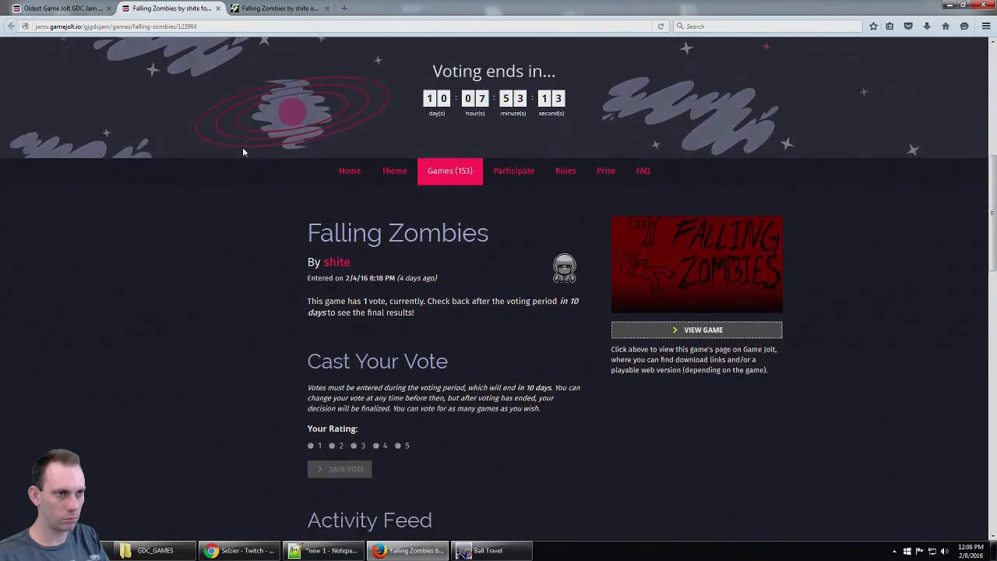
{"action": "left_click", "coordinate": [696, 329]}
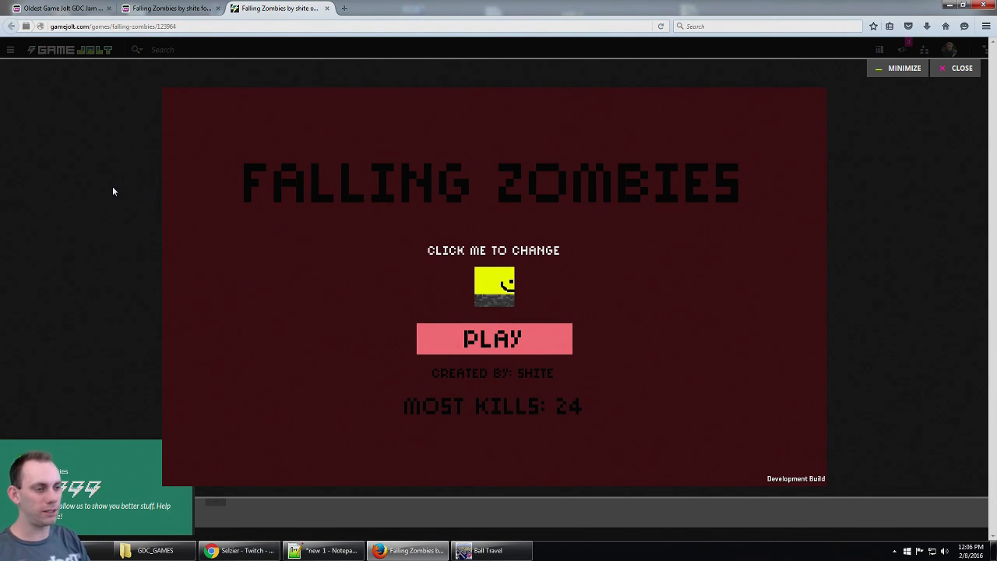
{"action": "mouse_move", "coordinate": [285, 228]}
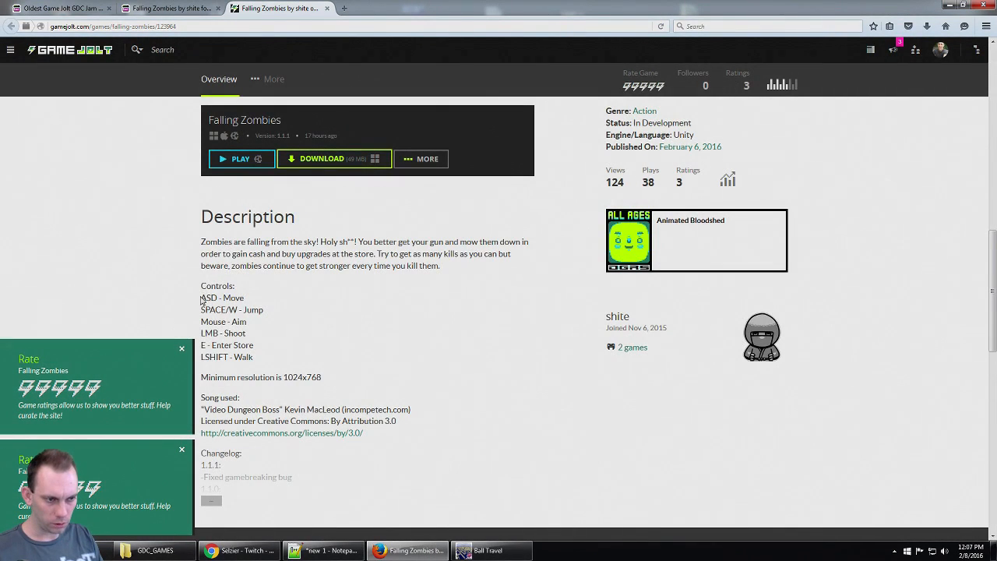
Highlight the Mouse, LMB, Enter Store and Walk controls, dismiss rating notices, relaunch the game.
{"action": "left_click_drag", "start_coordinate": [201, 298], "coordinate": [265, 310]}
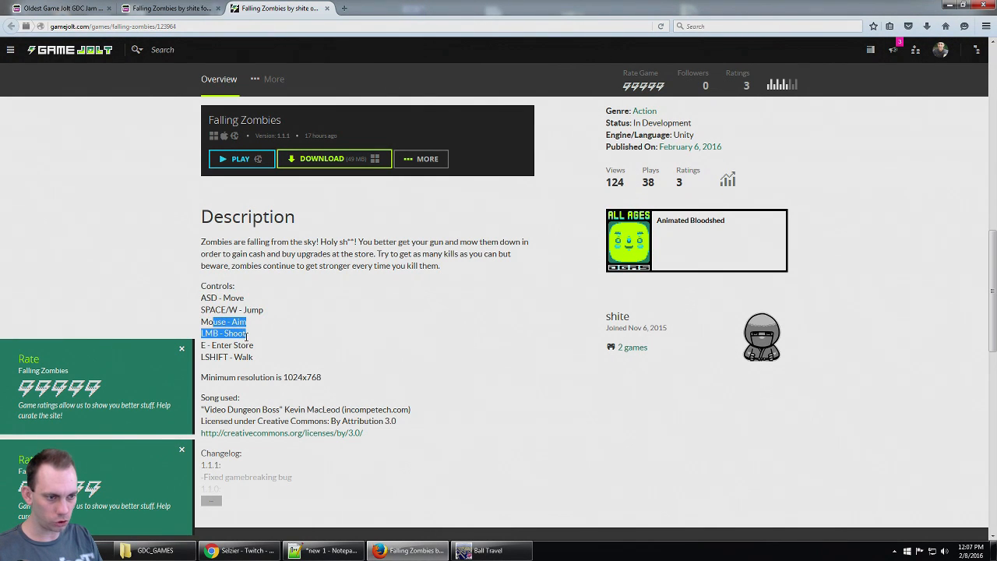
{"action": "left_click_drag", "start_coordinate": [230, 322], "coordinate": [265, 356]}
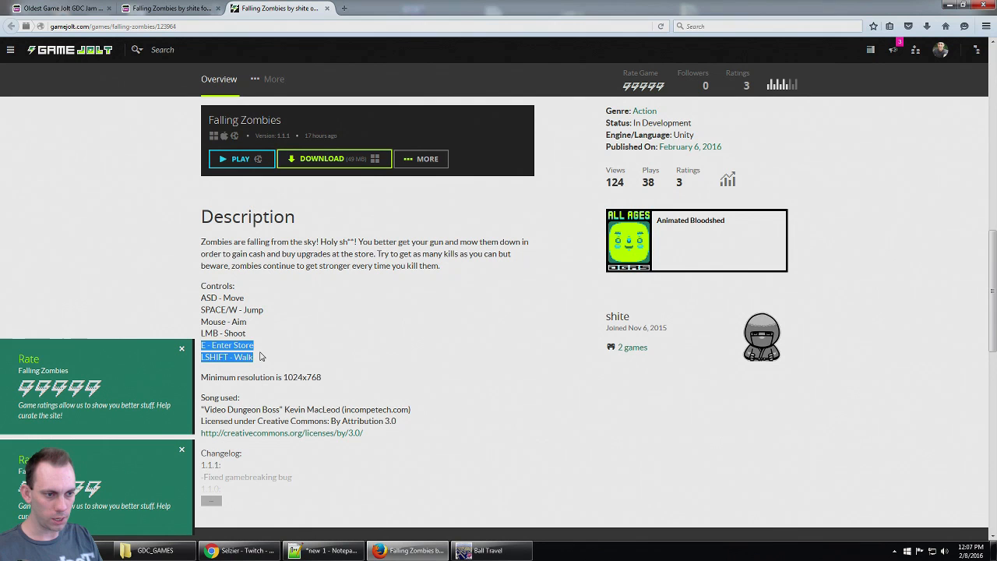
{"action": "mouse_move", "coordinate": [280, 278]}
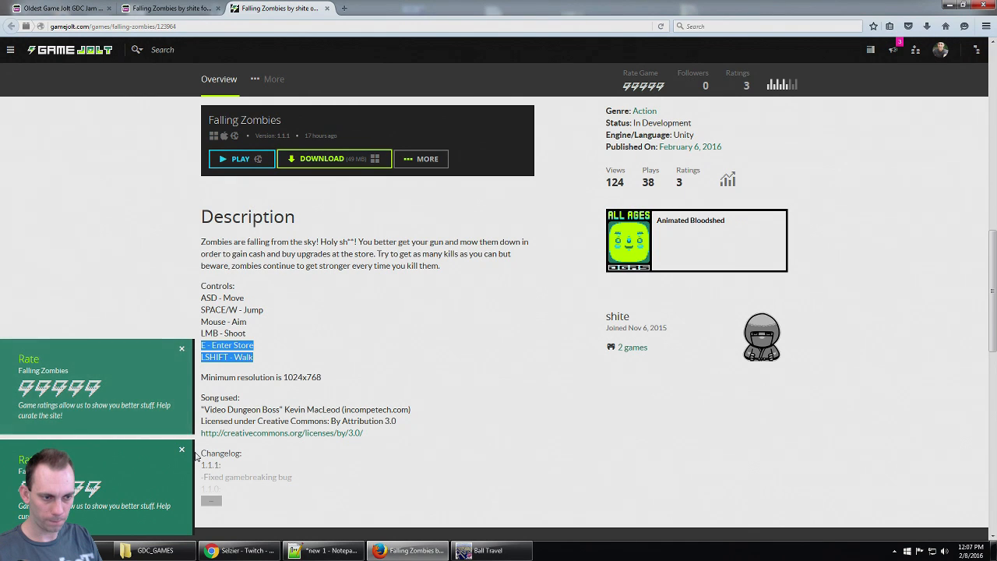
{"action": "left_click", "coordinate": [181, 349]}
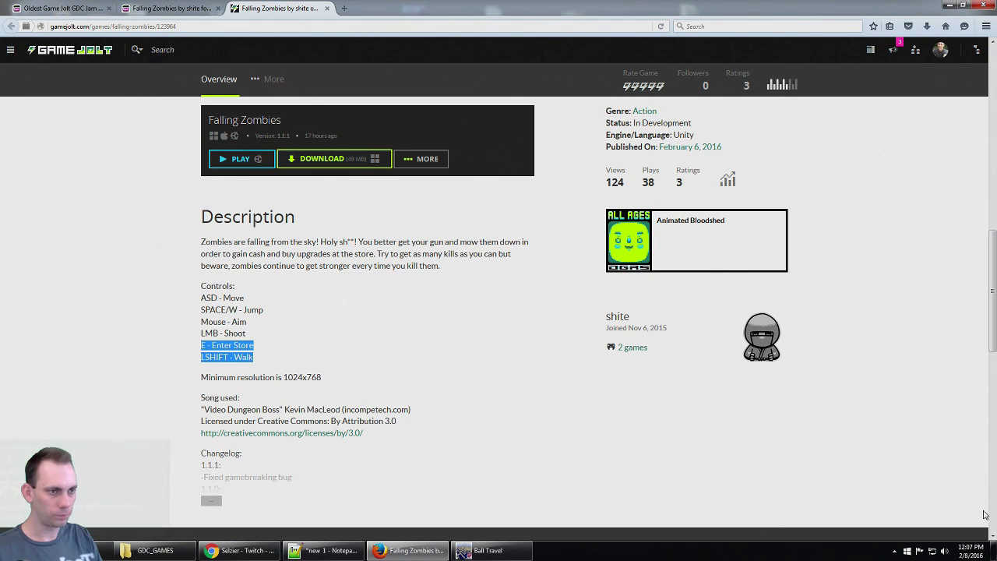
{"action": "scroll", "scroll_direction": "up", "scroll_amount": 3}
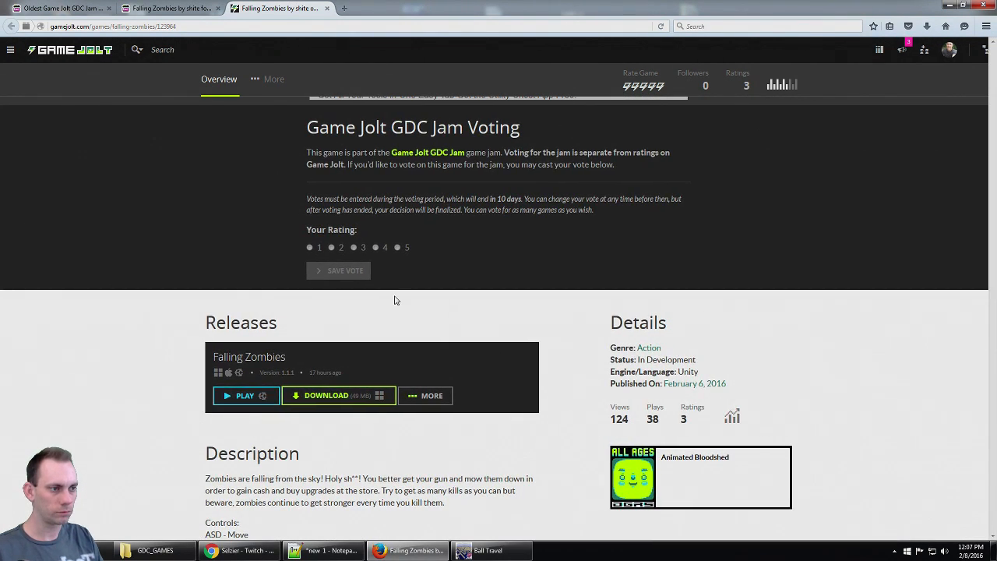
{"action": "left_click", "coordinate": [244, 396]}
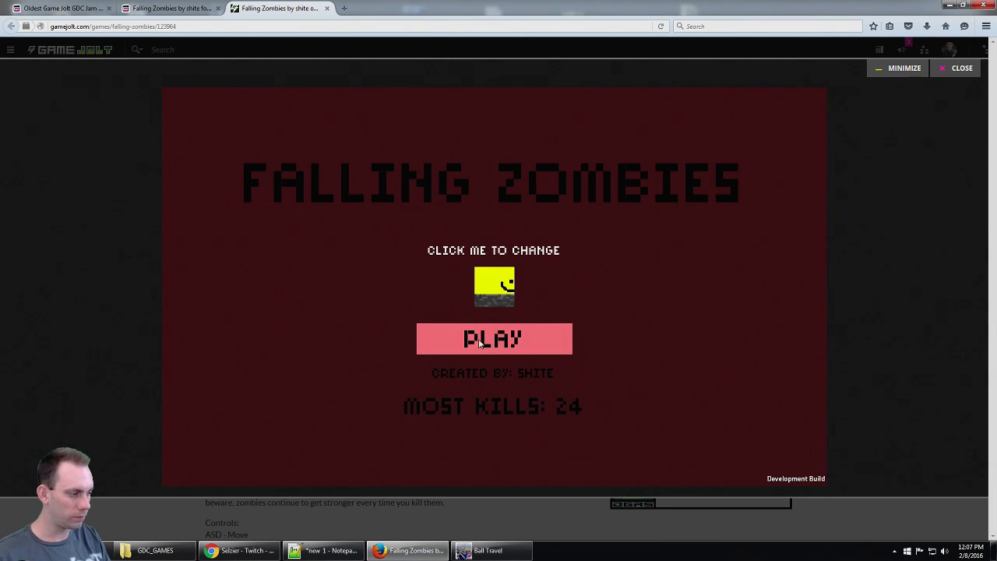
Start the game, then leave the Unity Web Player Settings page for the Falling Zombies tab.
{"action": "left_click", "coordinate": [492, 338]}
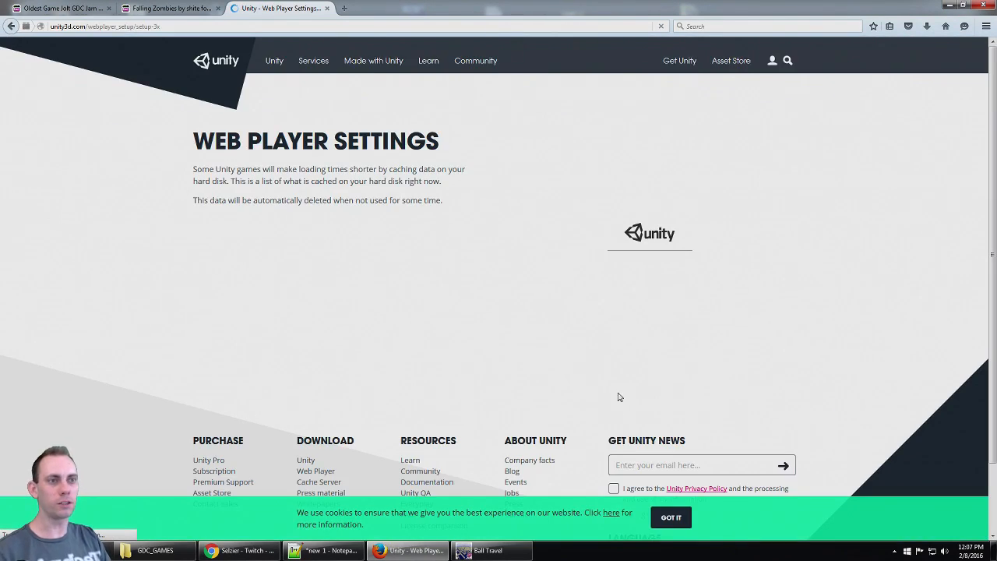
{"action": "left_click", "coordinate": [169, 8]}
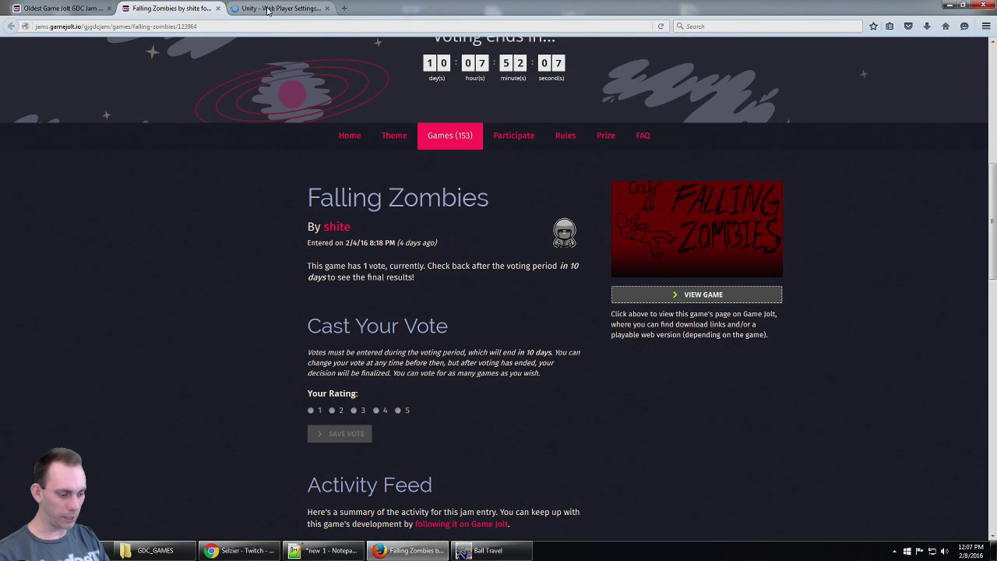
{"action": "left_click", "coordinate": [277, 9]}
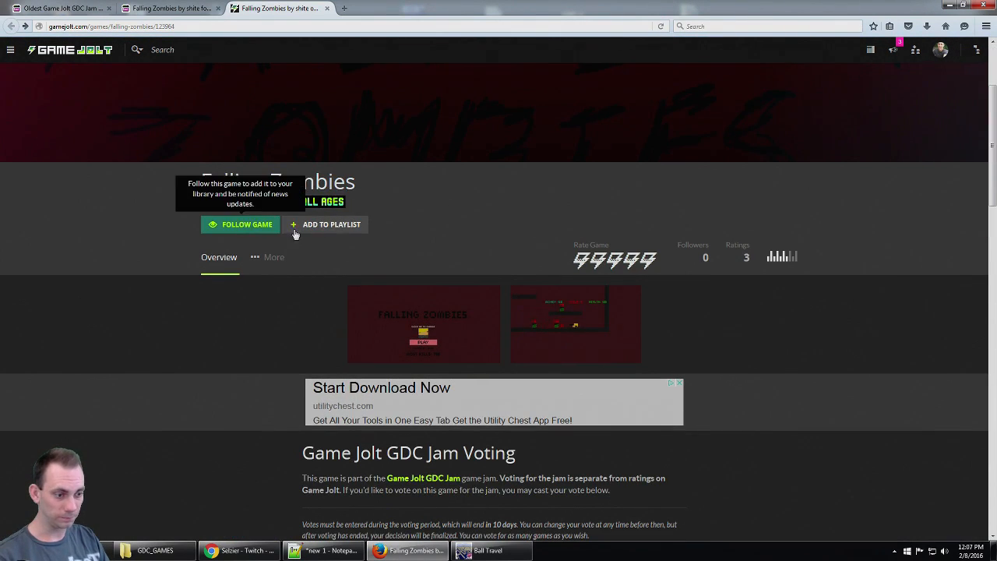
Relaunch Falling Zombies from Releases, try the character icon, and press PLAY.
{"action": "scroll", "scroll_direction": "down", "scroll_amount": 3}
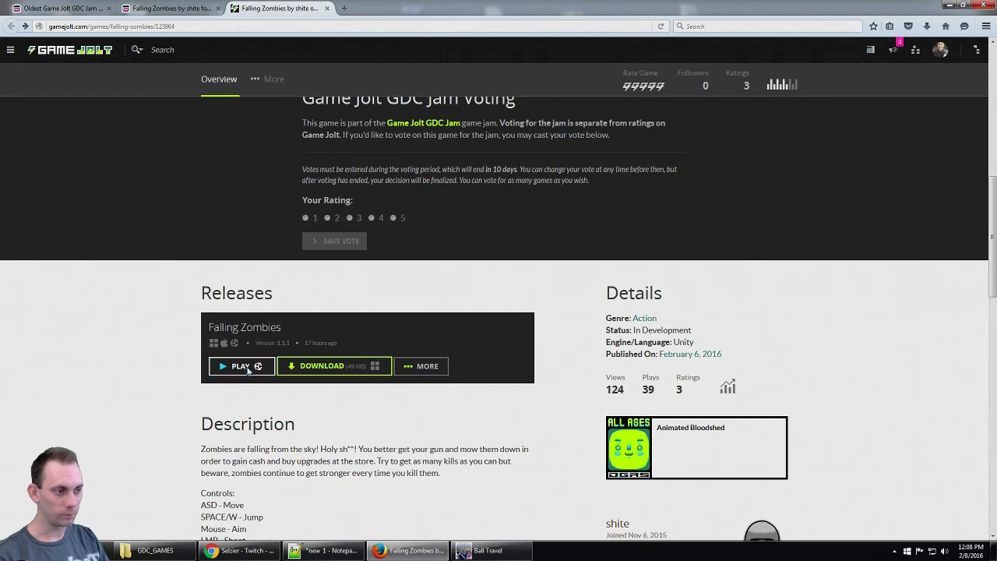
{"action": "left_click", "coordinate": [241, 366]}
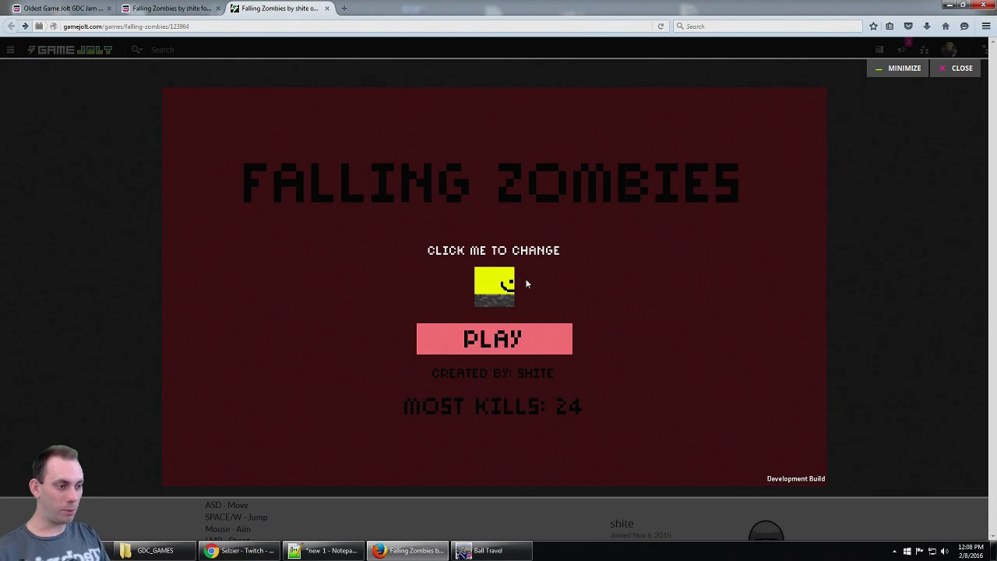
{"action": "left_click", "coordinate": [493, 338]}
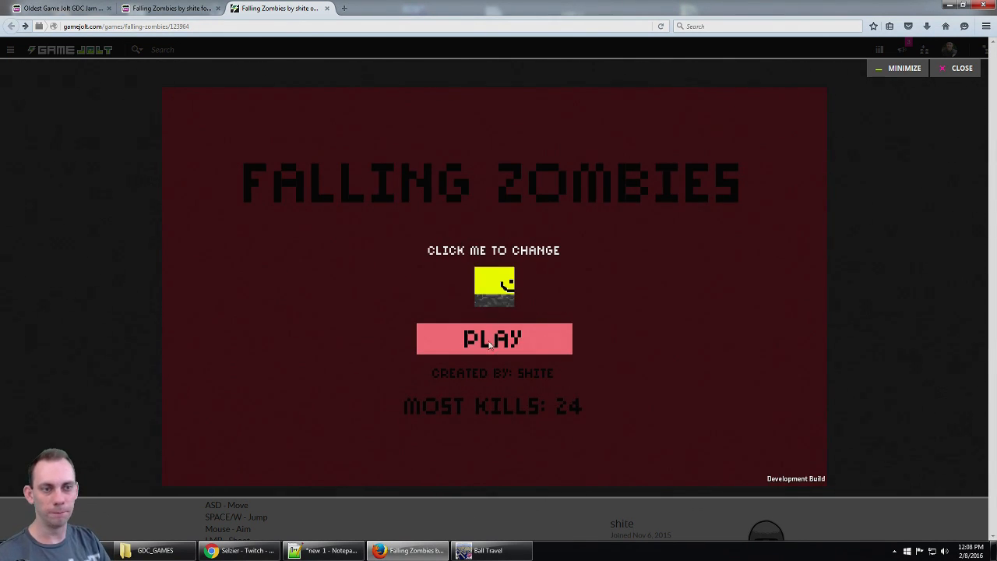
{"action": "left_click", "coordinate": [494, 338]}
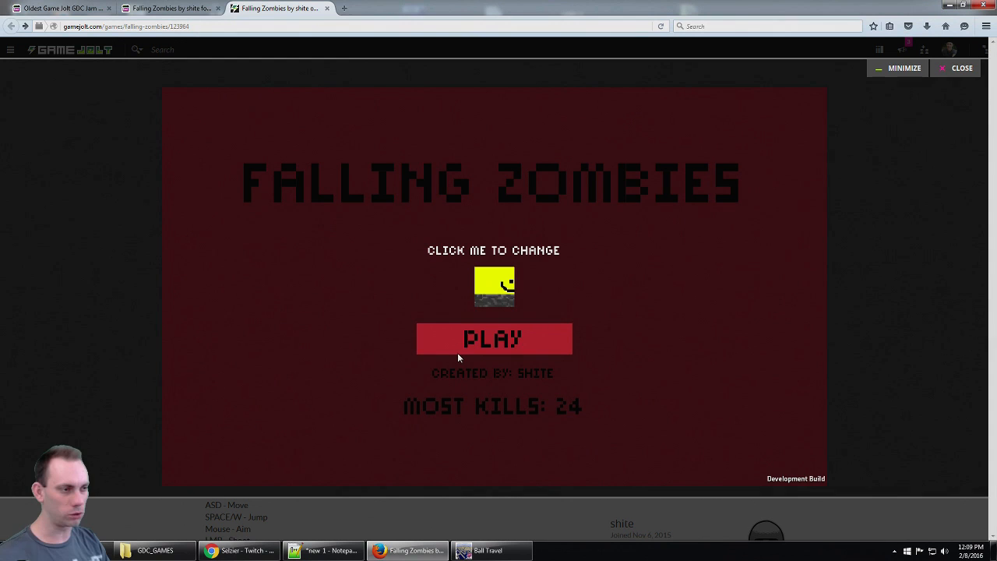
Press PLAY on the title screen and play until the upgrade store opens.
{"action": "left_click", "coordinate": [493, 339]}
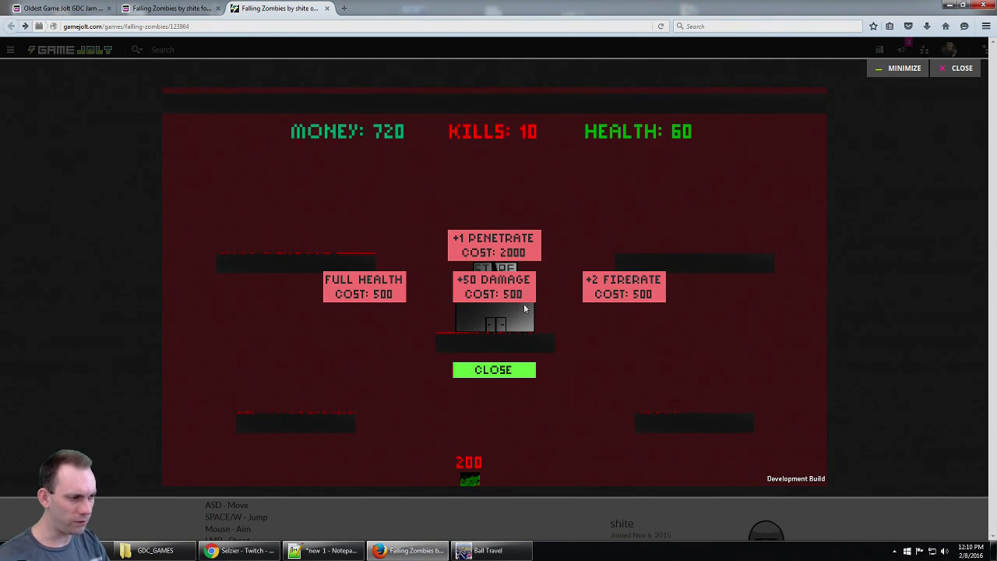
{"action": "mouse_move", "coordinate": [594, 293]}
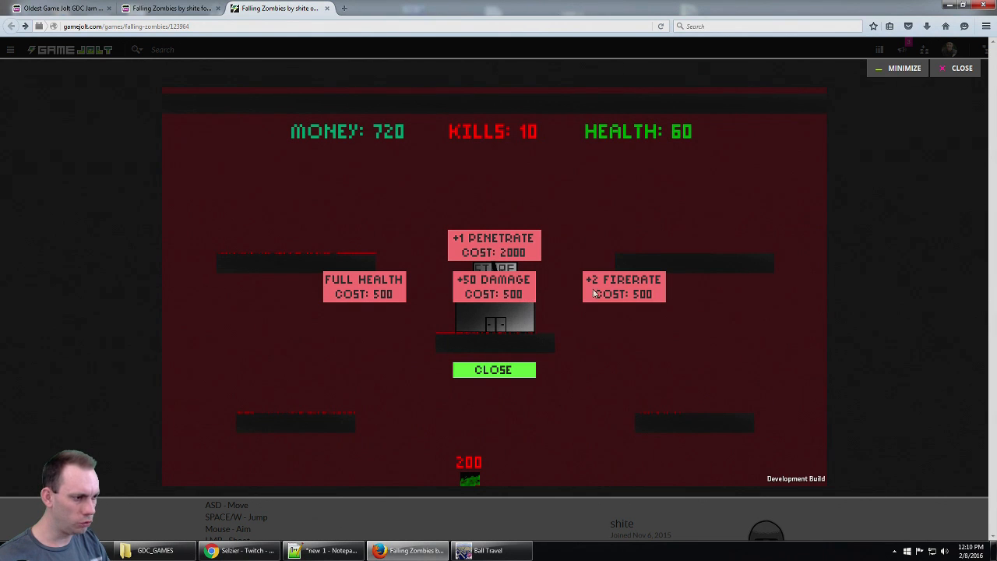
{"action": "mouse_move", "coordinate": [374, 298]}
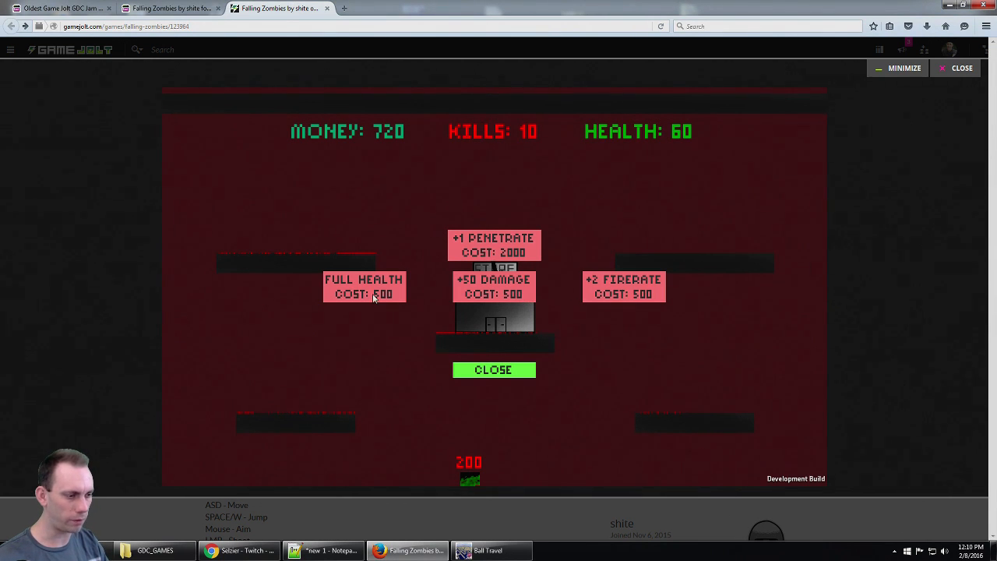
{"action": "mouse_move", "coordinate": [608, 295]}
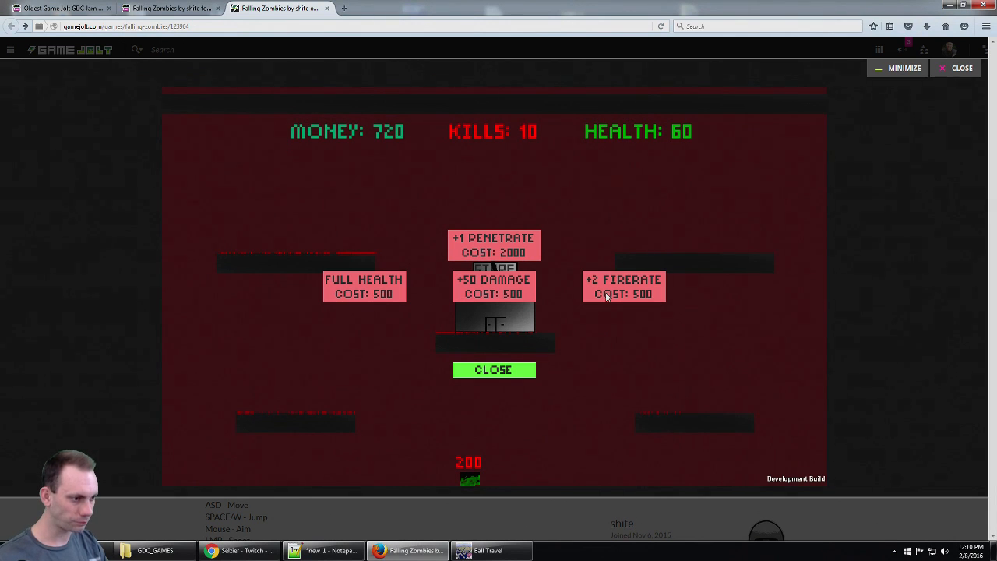
Buy +50 damage, +2 fire rate and full health in the store, then resume play.
{"action": "left_click", "coordinate": [493, 286]}
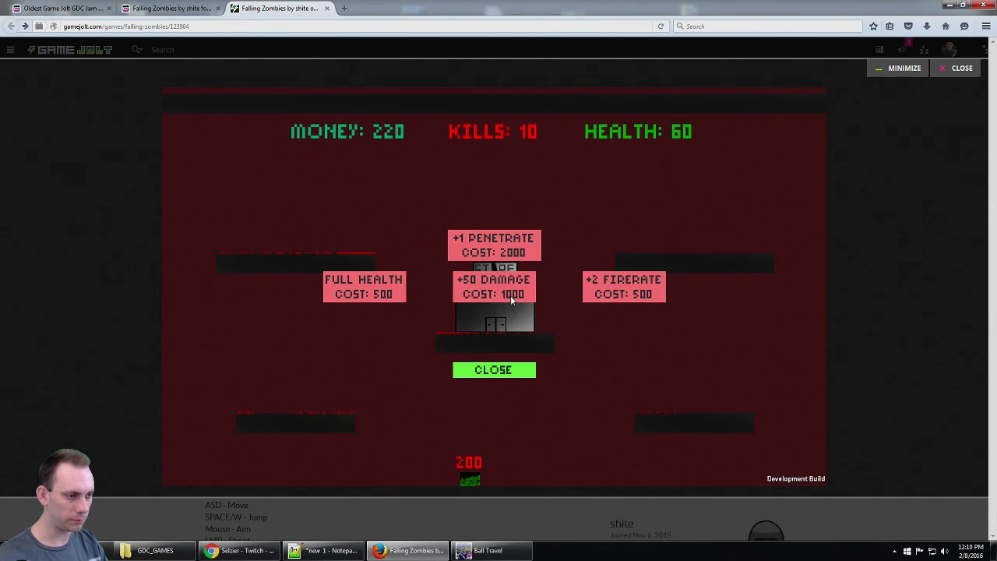
{"action": "left_click", "coordinate": [493, 369]}
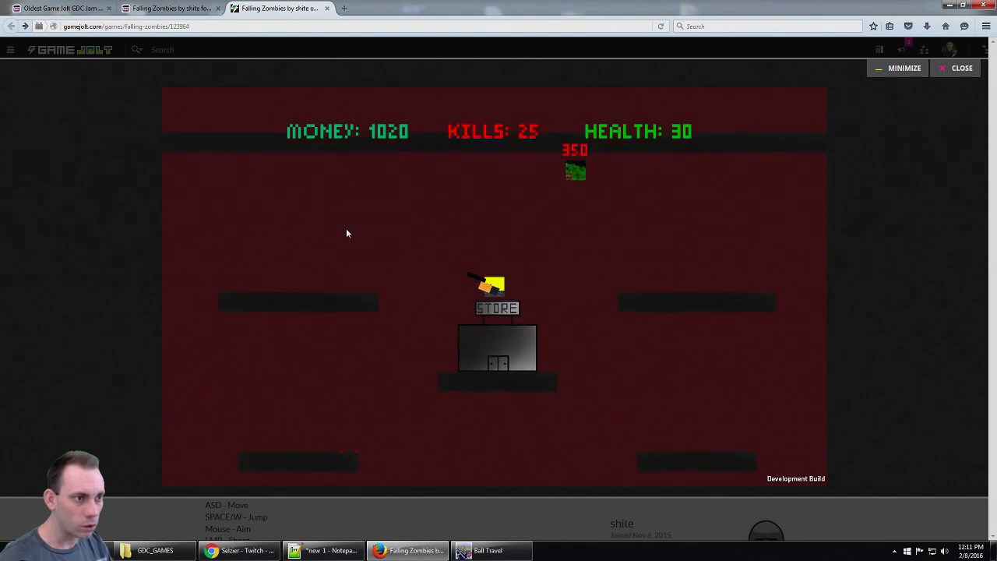
{"action": "left_click", "coordinate": [497, 309]}
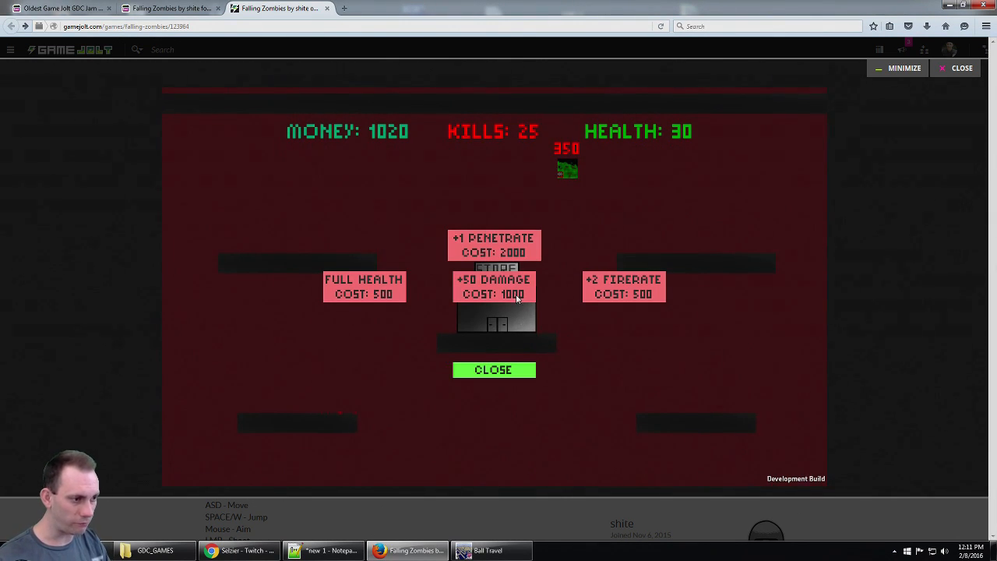
{"action": "left_click", "coordinate": [624, 287]}
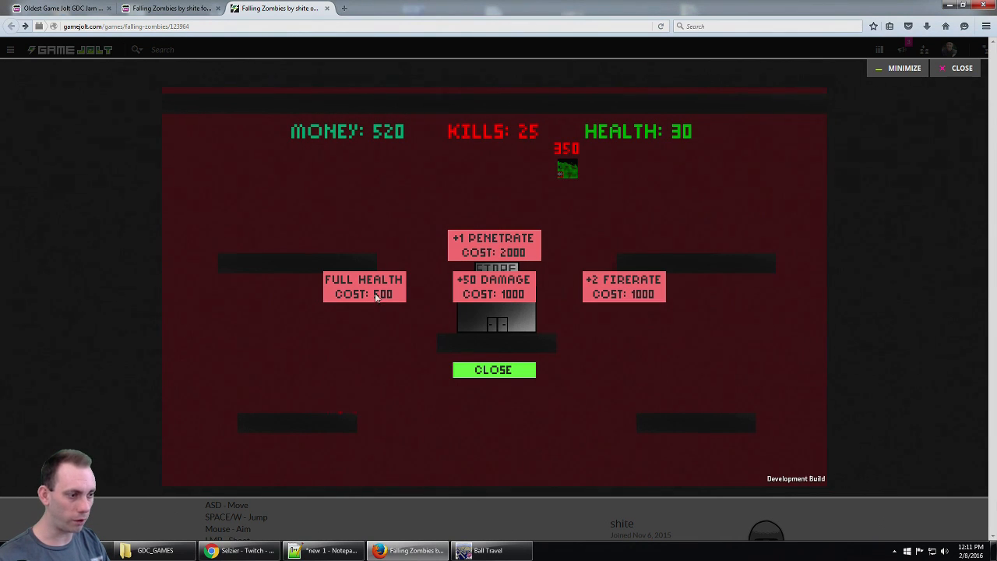
{"action": "left_click", "coordinate": [363, 287]}
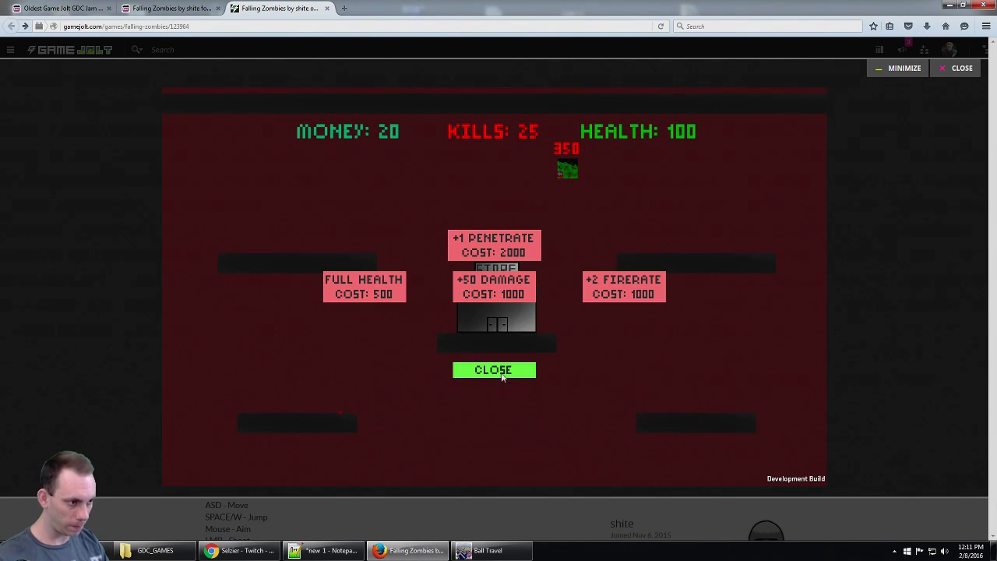
{"action": "left_click", "coordinate": [493, 369]}
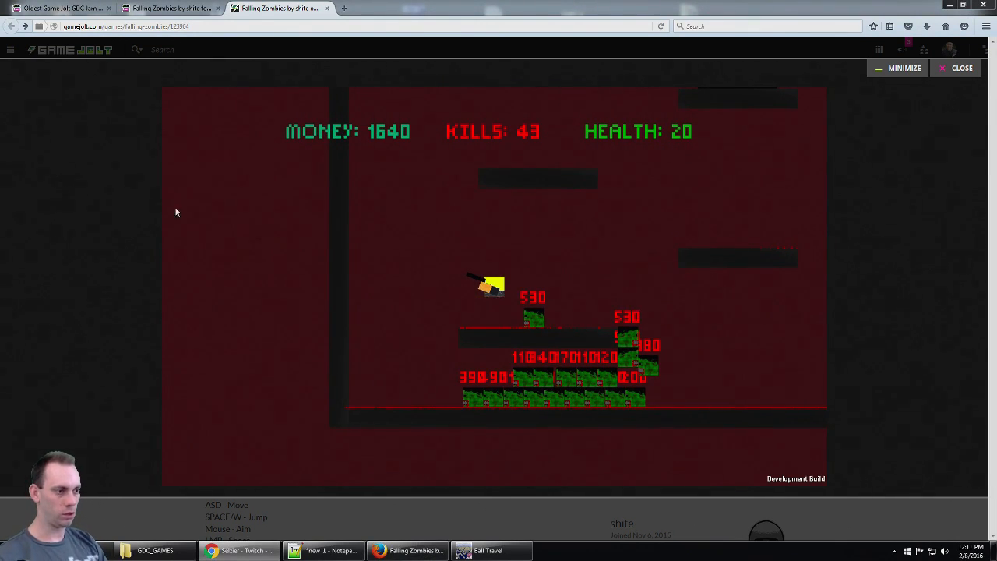
{"action": "mouse_move", "coordinate": [480, 294]}
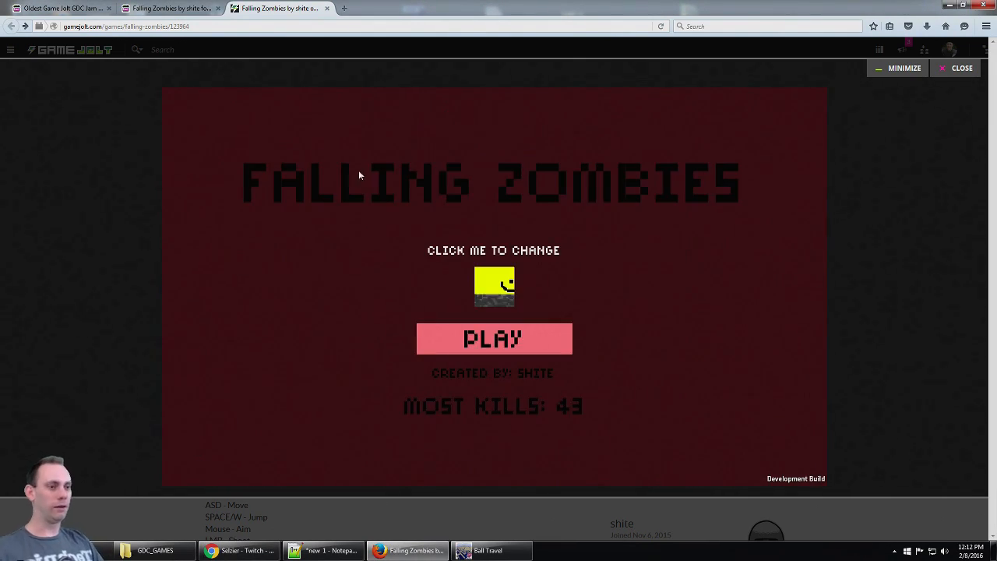
{"action": "mouse_move", "coordinate": [354, 170]}
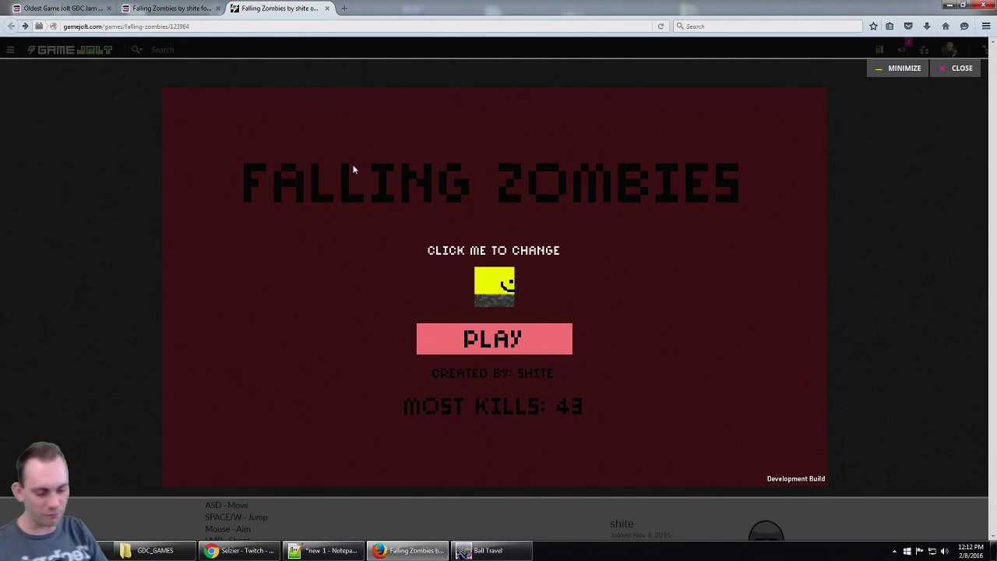
{"action": "mouse_move", "coordinate": [900, 94]}
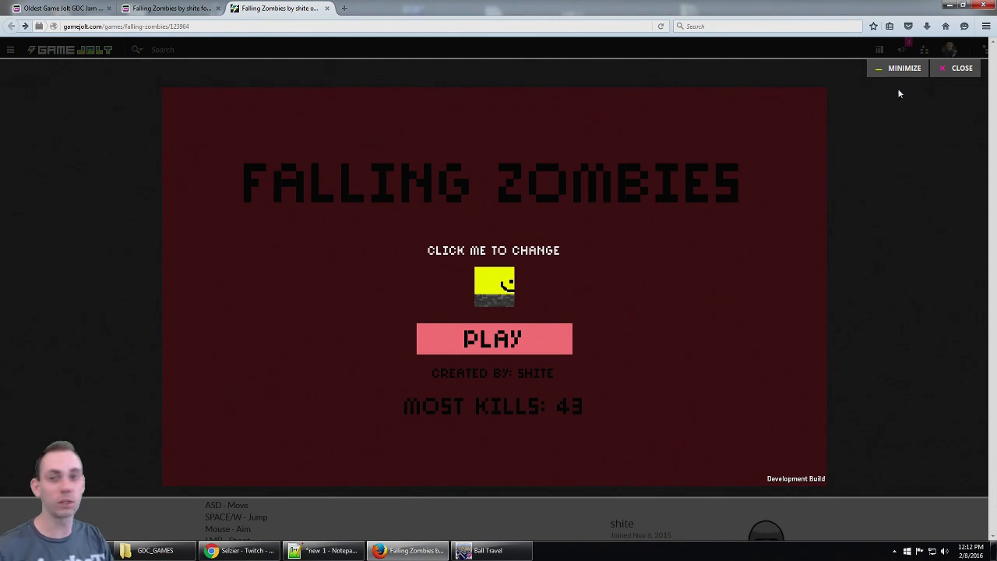
Close the game player and scroll the page to the releases and description.
{"action": "left_click", "coordinate": [962, 68]}
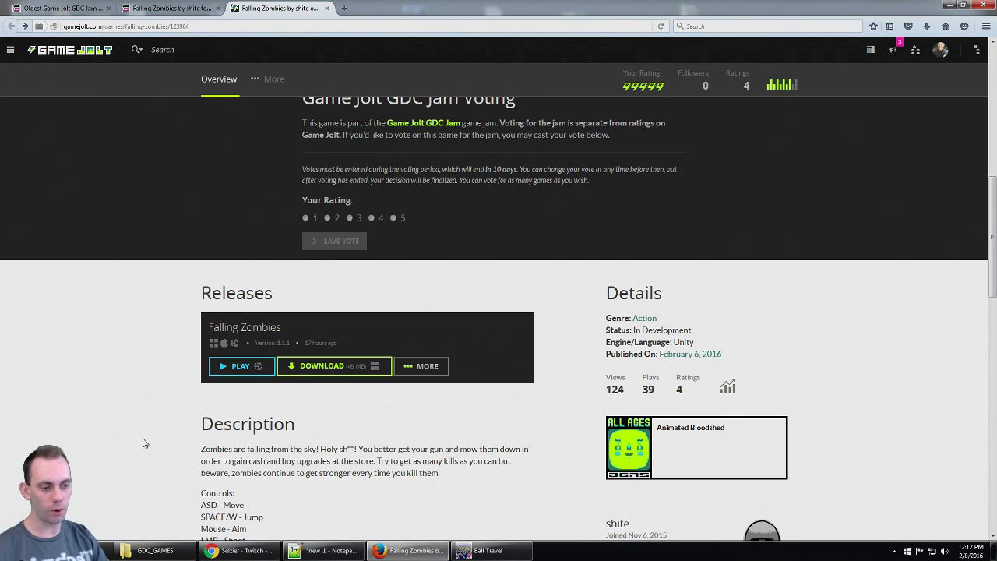
{"action": "scroll", "scroll_direction": "down", "scroll_amount": 3}
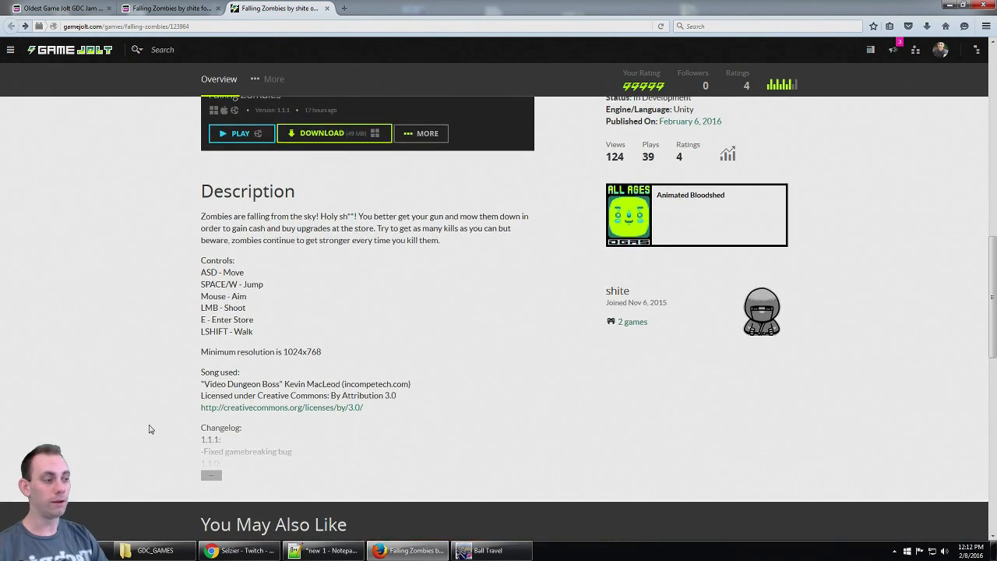
{"action": "scroll", "scroll_direction": "up", "scroll_amount": 3}
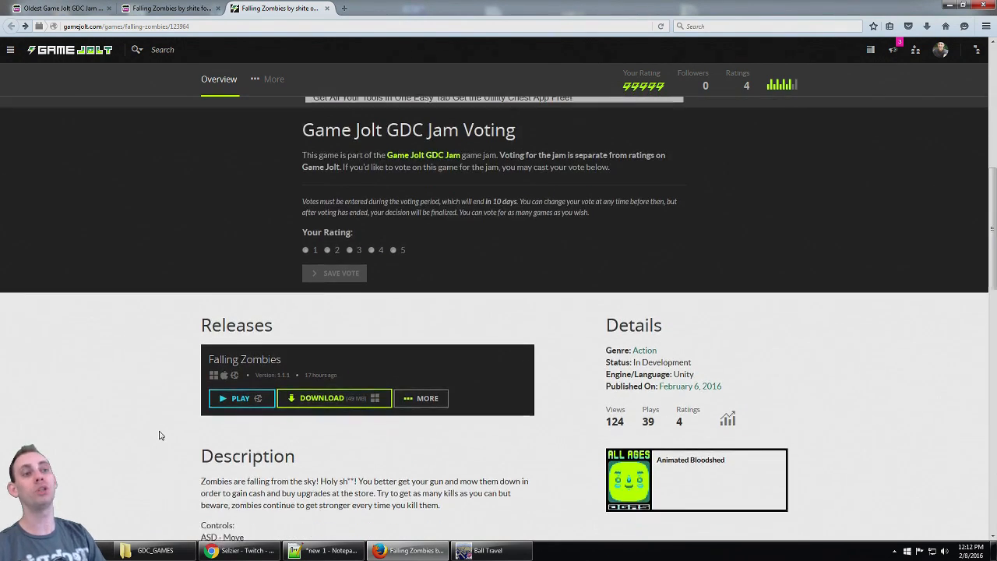
{"action": "scroll", "scroll_direction": "down", "scroll_amount": 3}
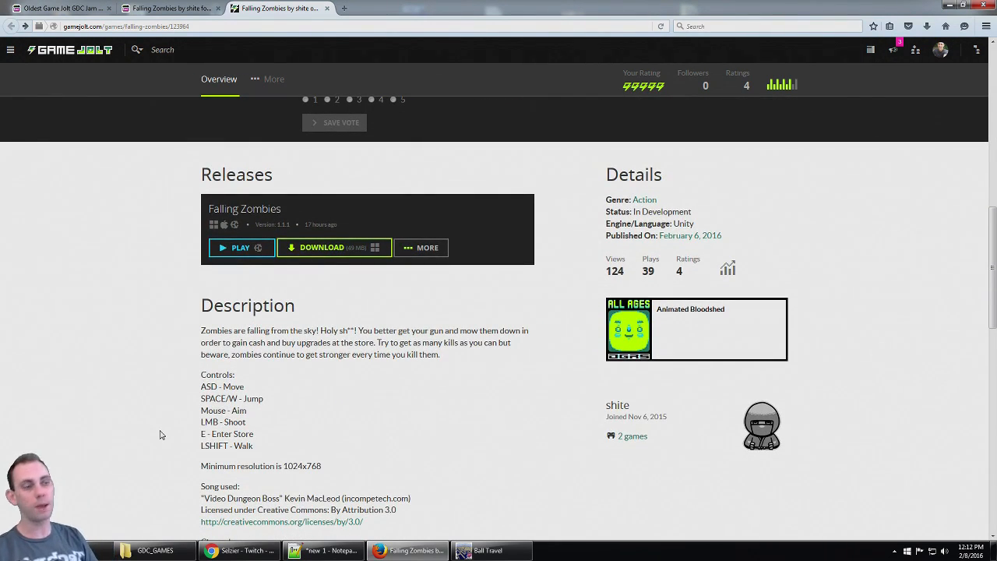